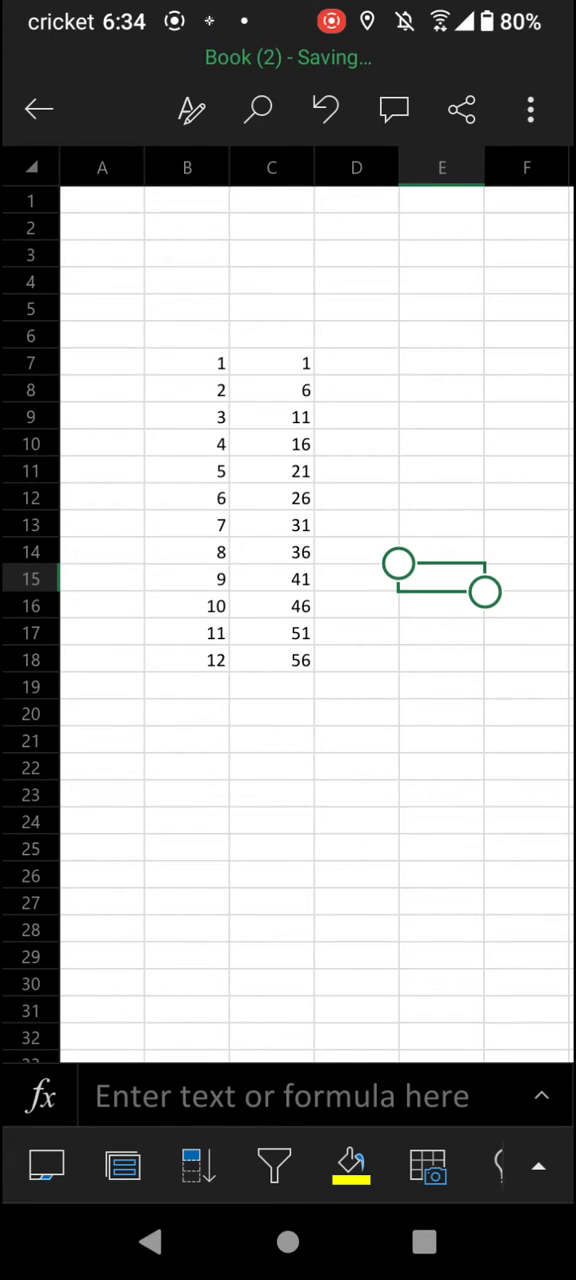
Select cells B7 through C18 covering both number columns
{"action": "left_click_drag", "start_coordinate": [442, 585], "coordinate": [442, 395]}
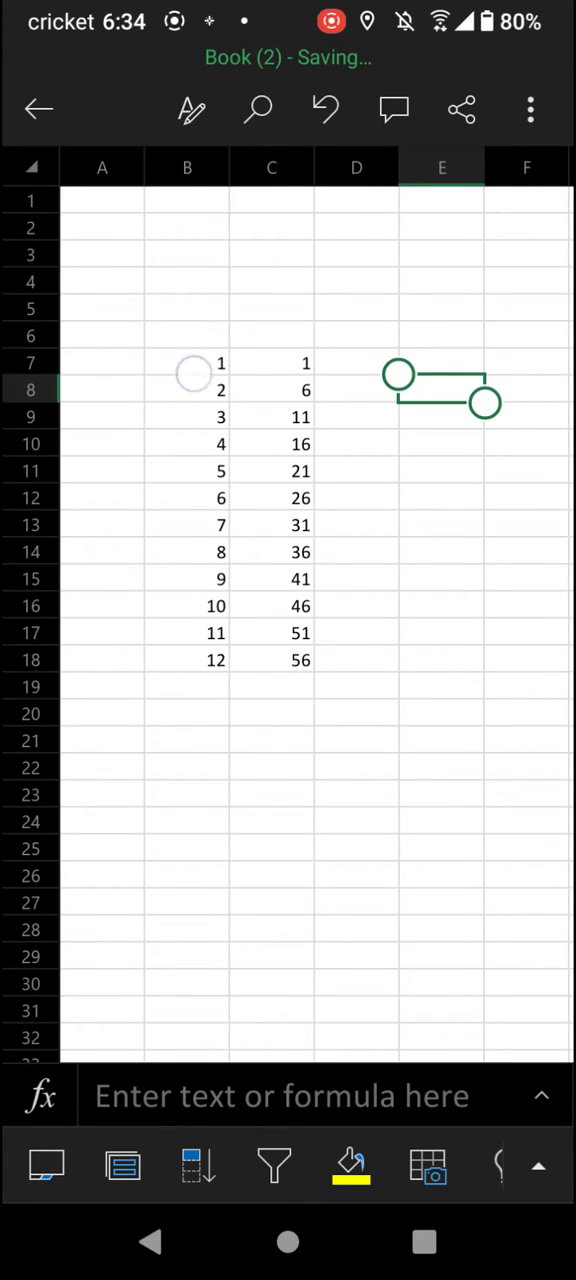
{"action": "left_click_drag", "start_coordinate": [441, 390], "coordinate": [187, 362]}
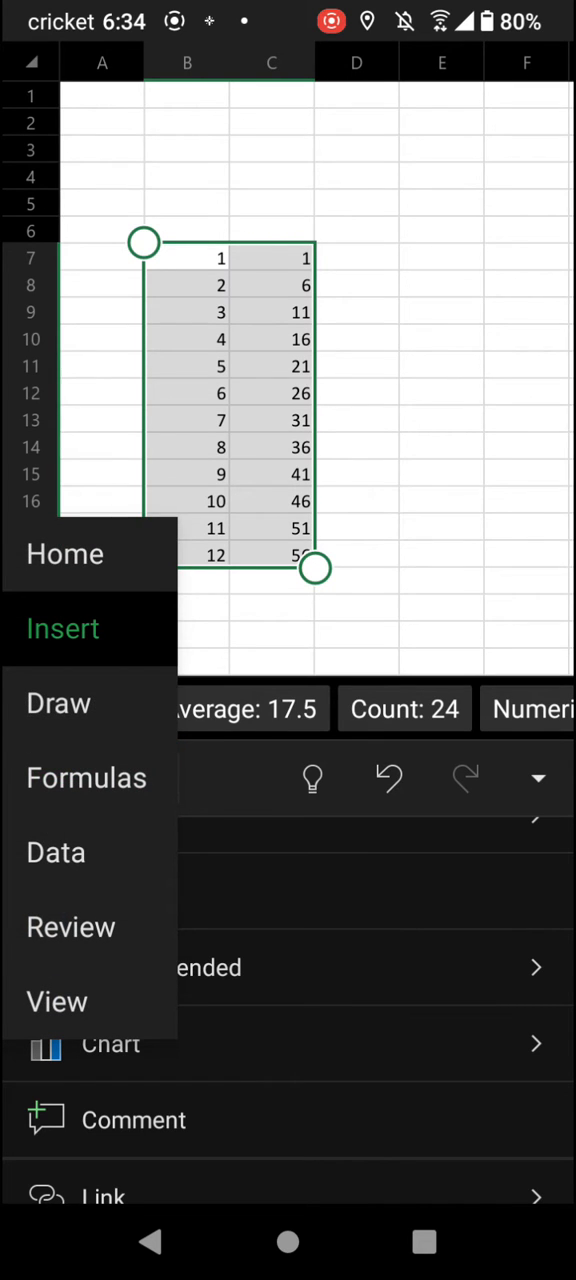
Switch the ribbon to the Insert commands and scroll until Chart is visible
{"action": "left_click", "coordinate": [58, 703]}
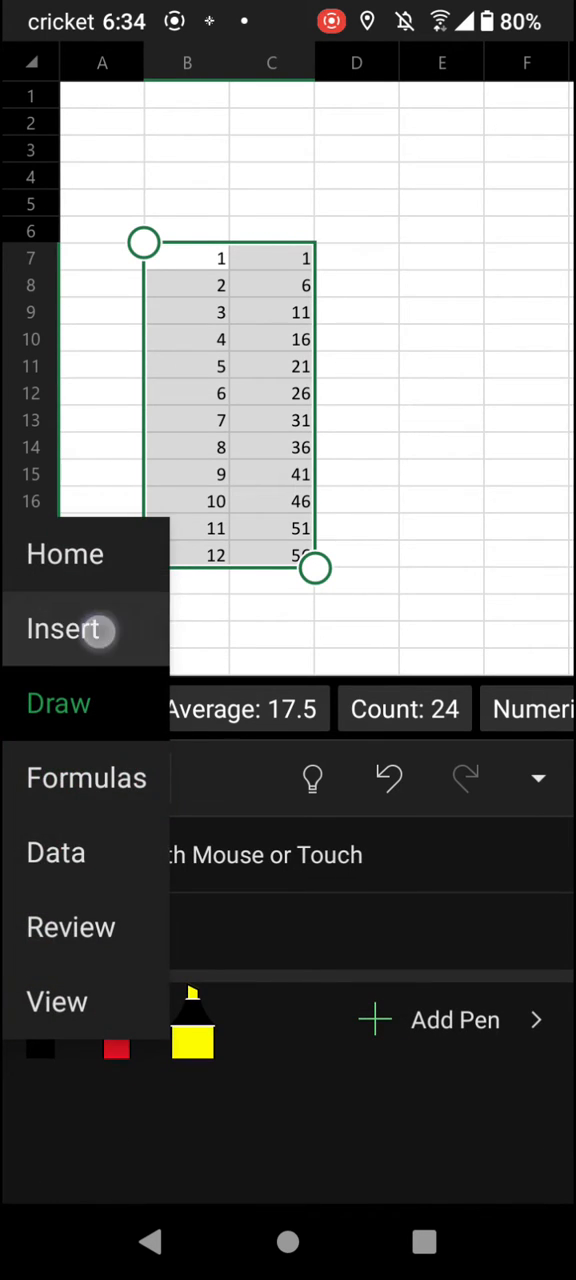
{"action": "left_click", "coordinate": [63, 629]}
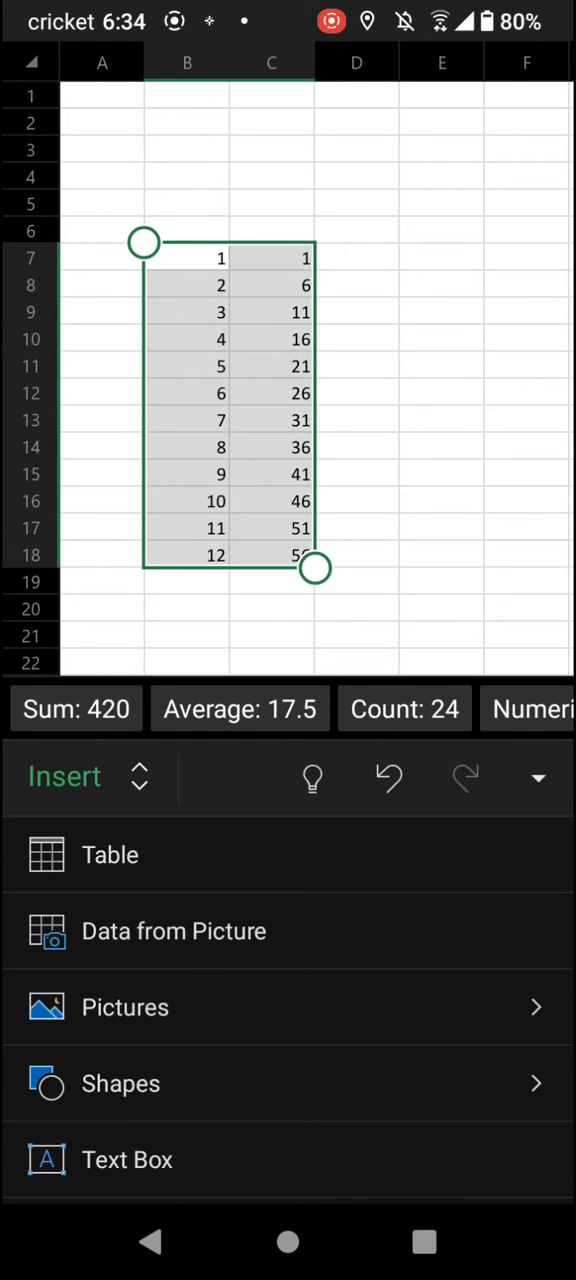
{"action": "scroll", "scroll_direction": "up", "scroll_amount": 3}
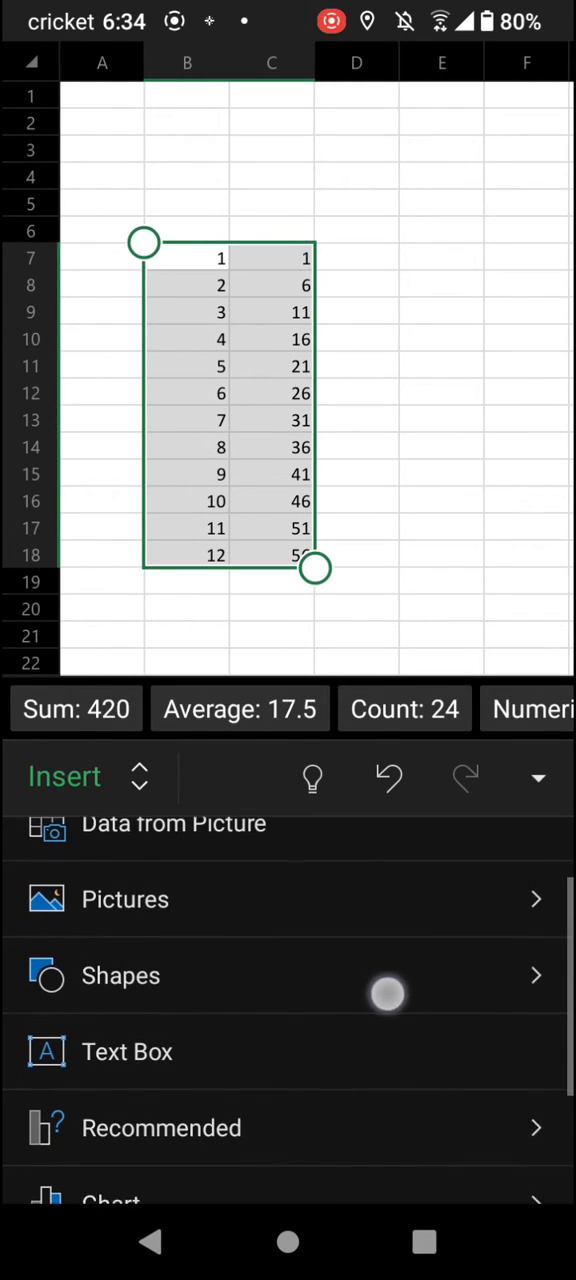
{"action": "scroll", "scroll_direction": "down", "scroll_amount": 3}
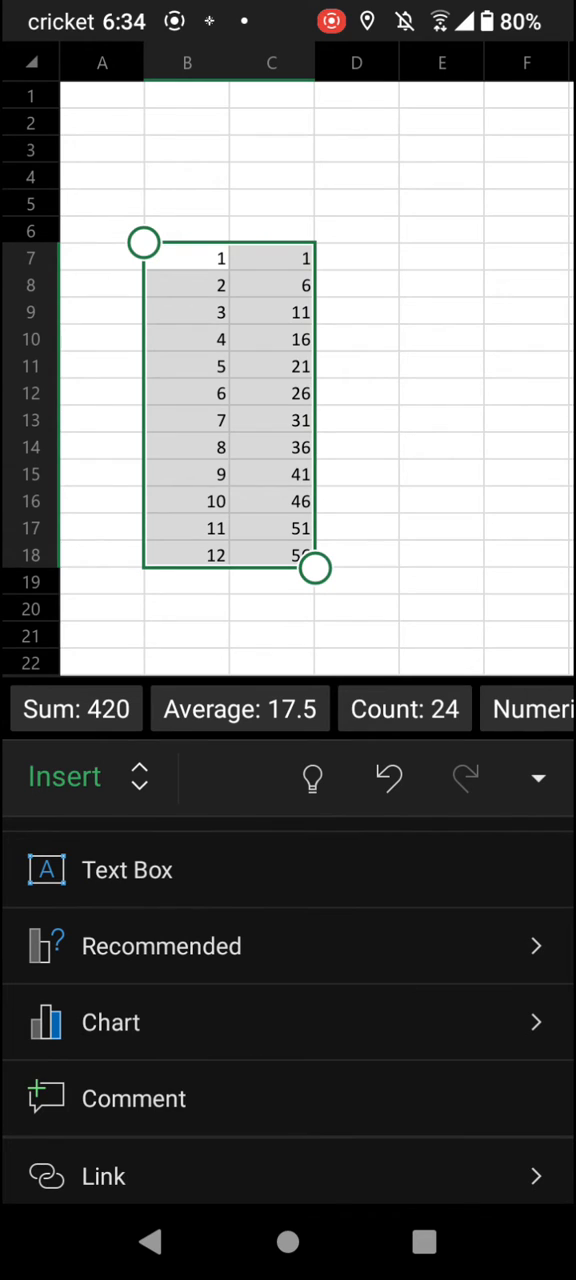
Open the Chart list and scroll the chart types to reach Line
{"action": "left_click", "coordinate": [110, 1022]}
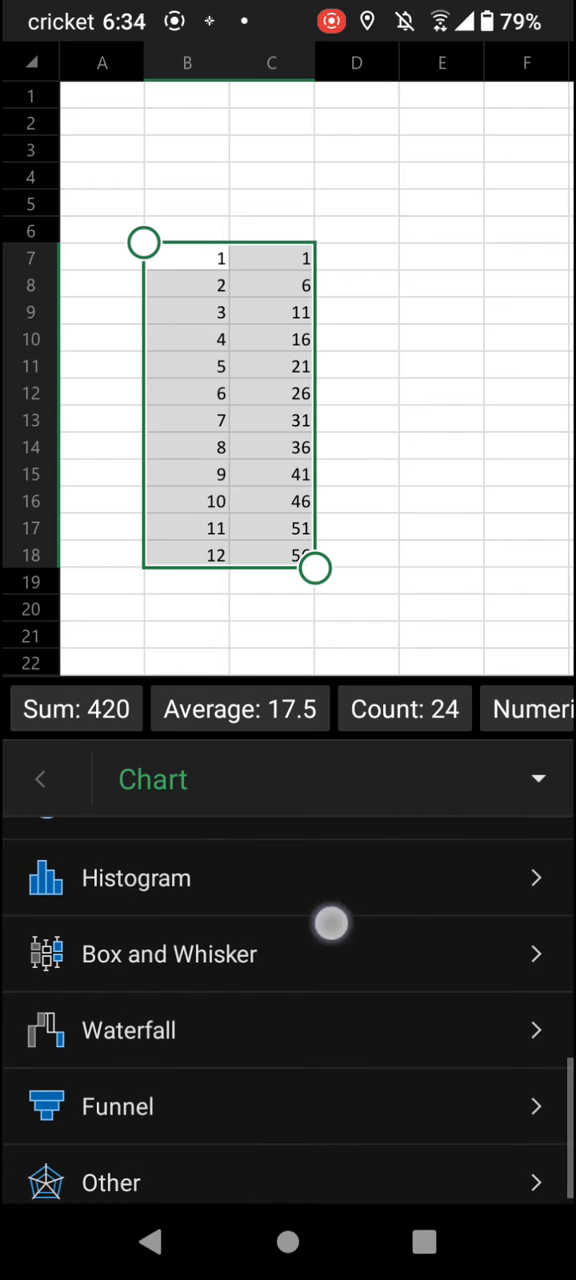
{"action": "scroll", "scroll_direction": "up", "scroll_amount": 3}
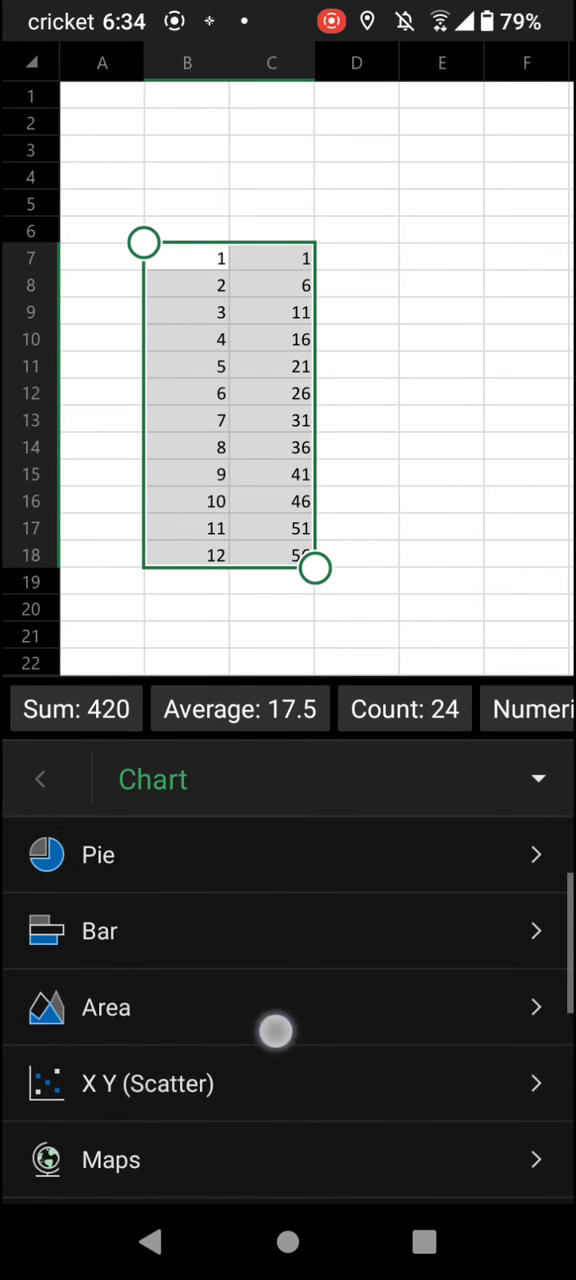
{"action": "scroll", "scroll_direction": "up", "scroll_amount": 3}
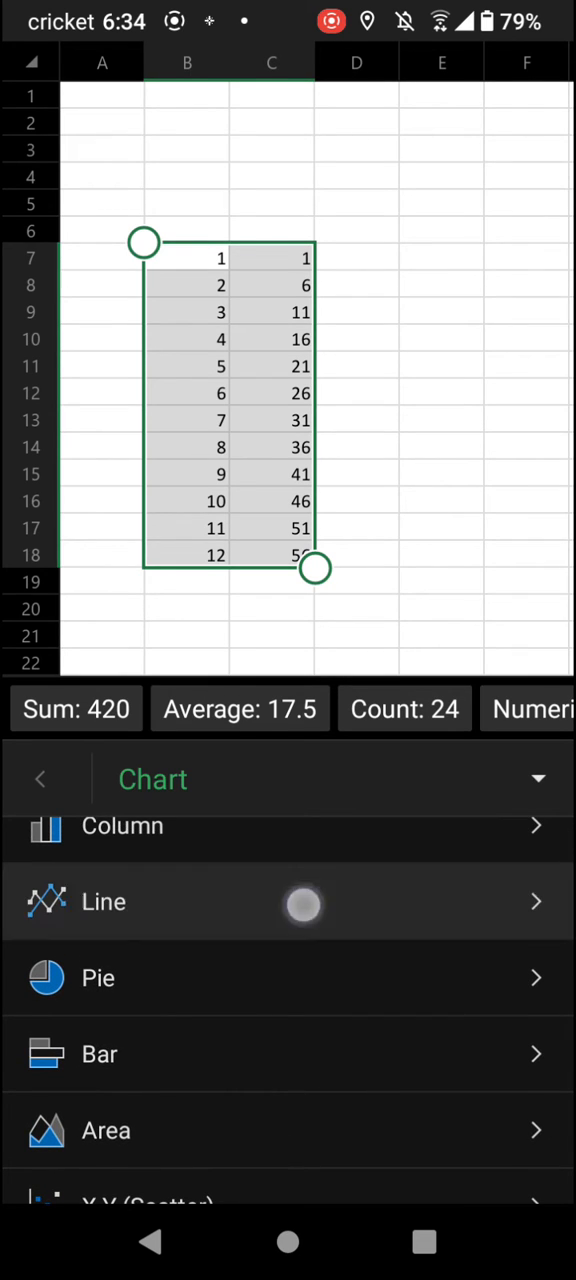